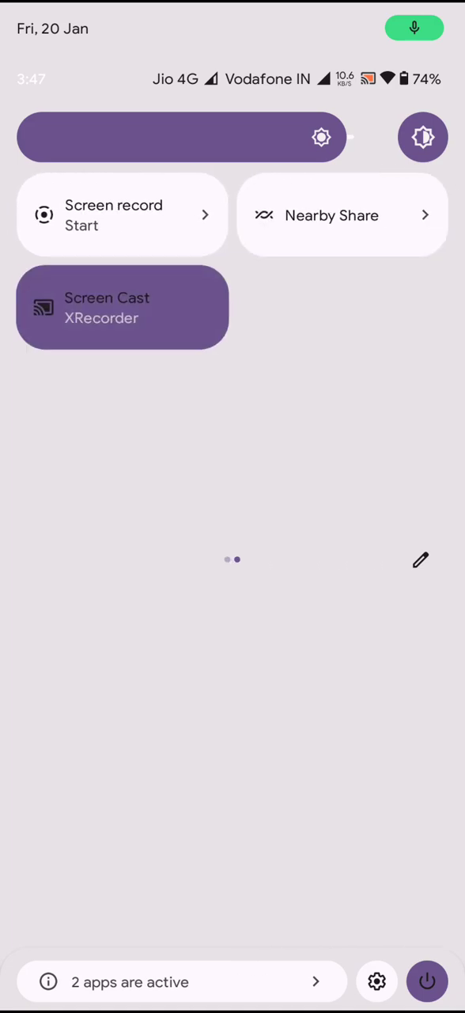
- View the launcher's Home settings, then bring up the app drawer listing all installed apps
scroll(left, 3)
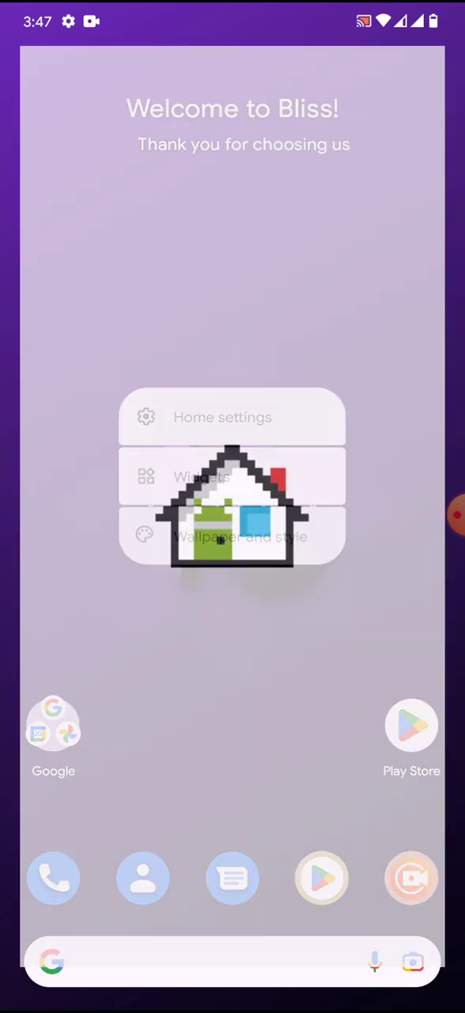
click(222, 418)
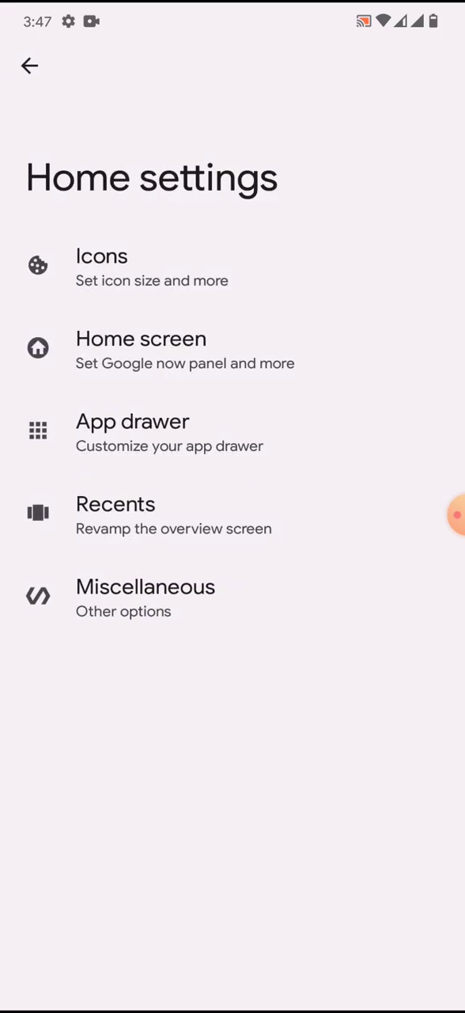
click(141, 350)
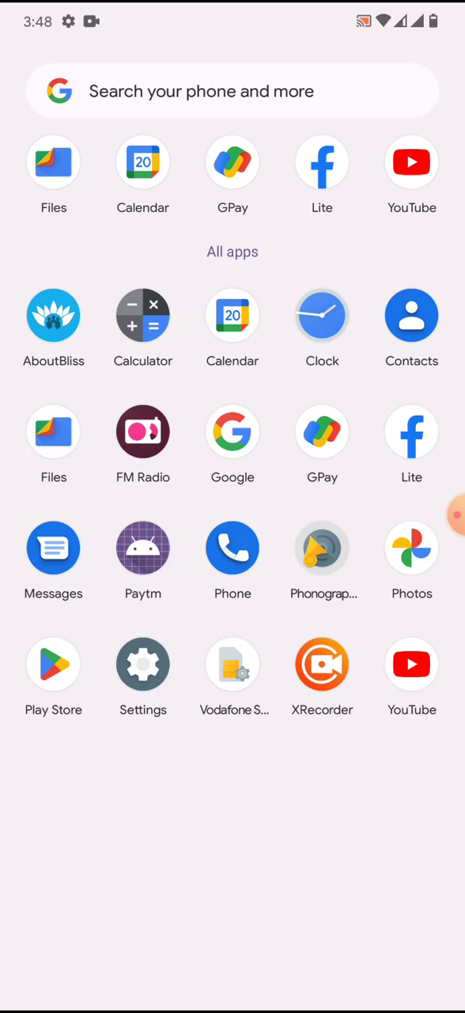
- Reach the About phone page from the Settings app
click(143, 663)
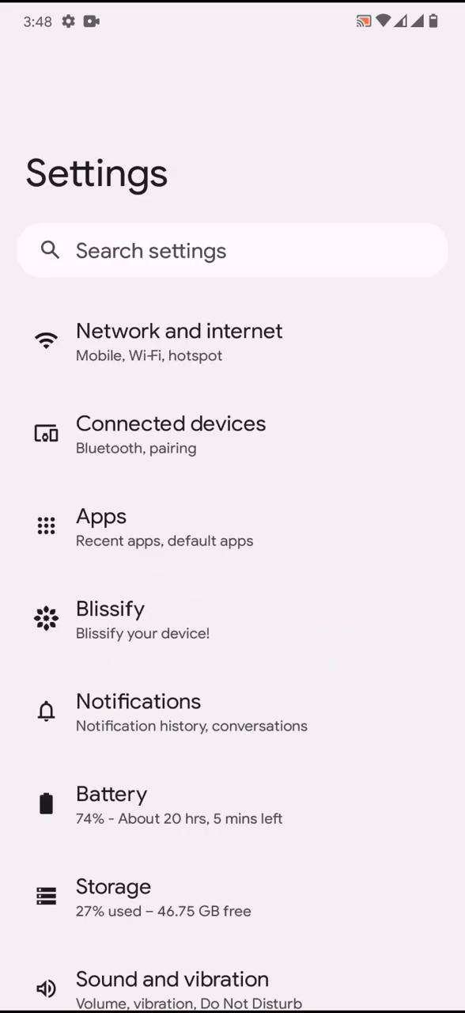
scroll(down, 3)
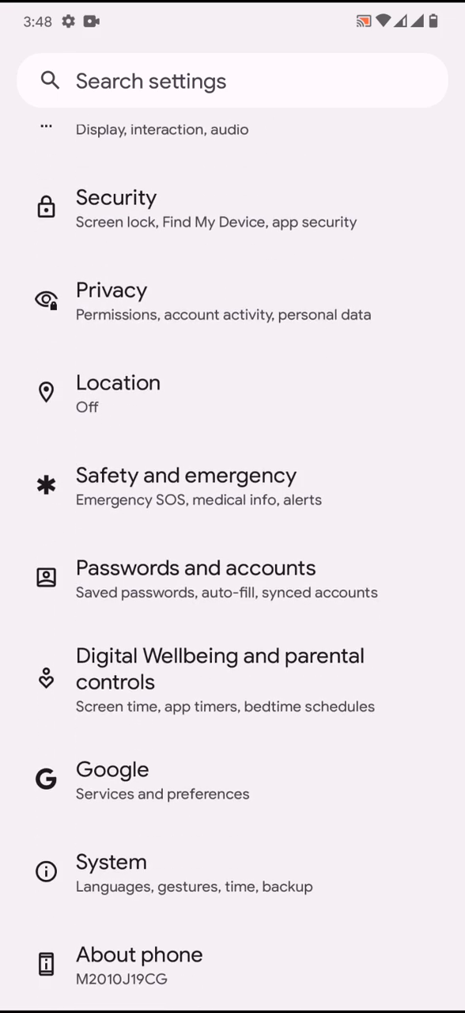
click(139, 953)
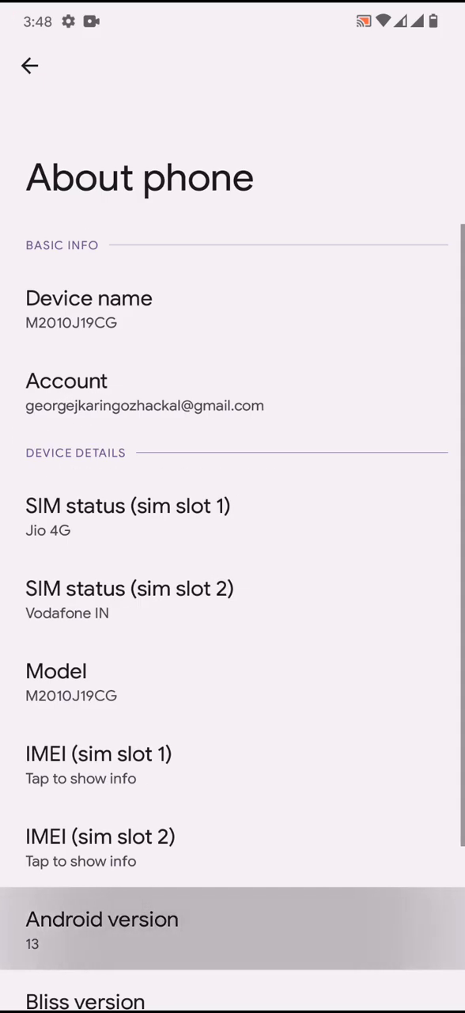
- View the Android version 13 and Bliss version 16.3 Typhoon details, returning to About phone
click(102, 927)
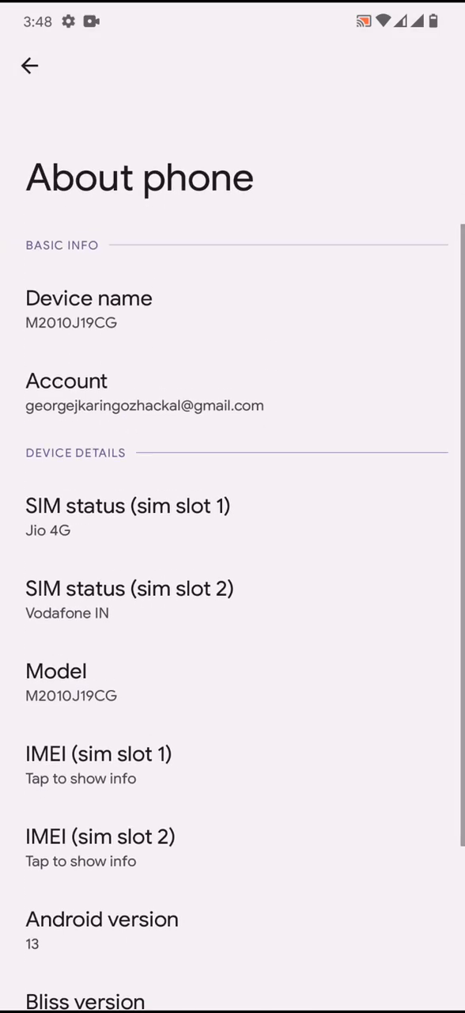
click(85, 1001)
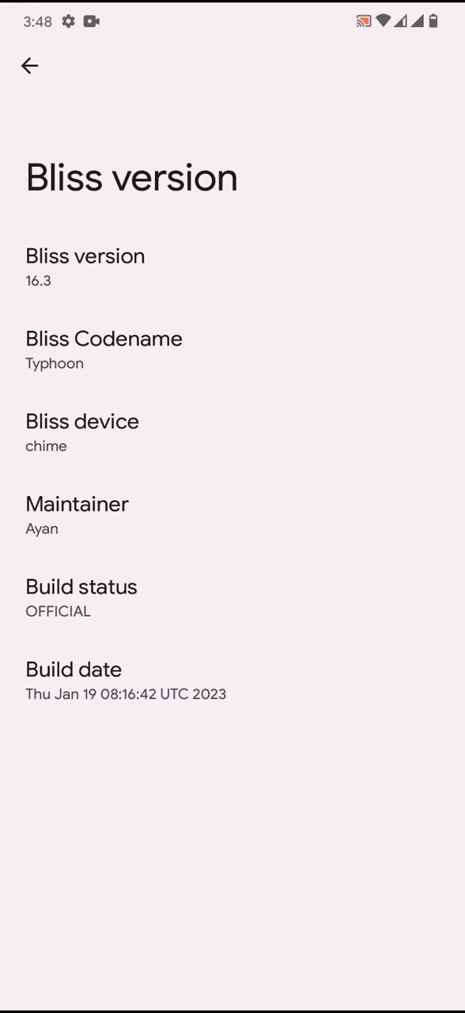
click(29, 66)
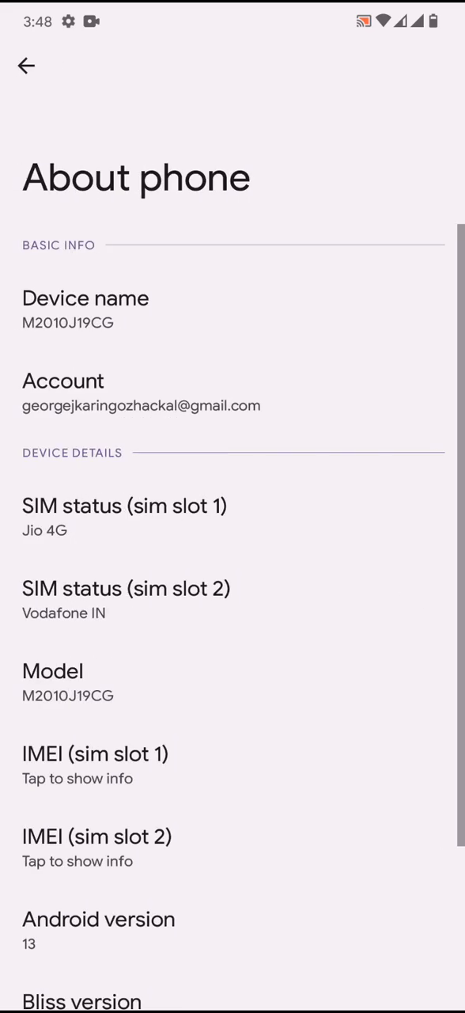
- Browse Blissify Buttons and the gesture navigation sensitivity options, returning to the category list
click(26, 67)
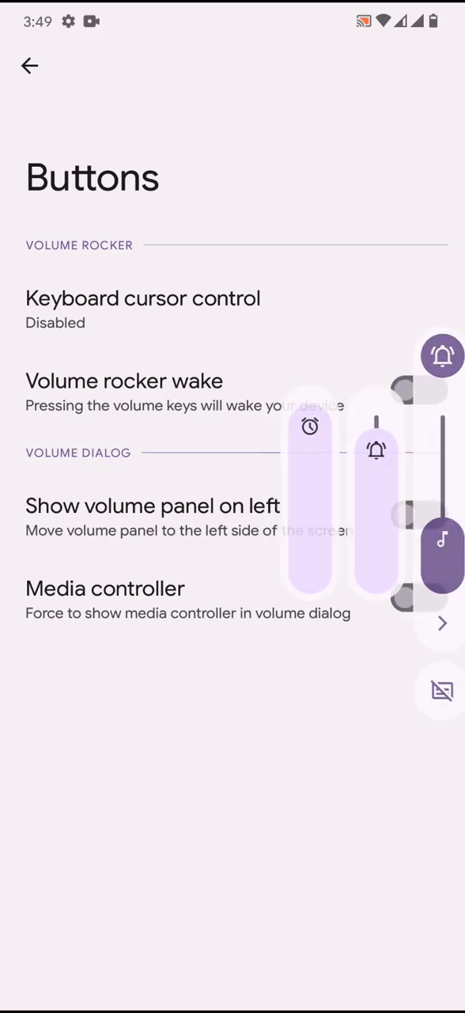
click(29, 66)
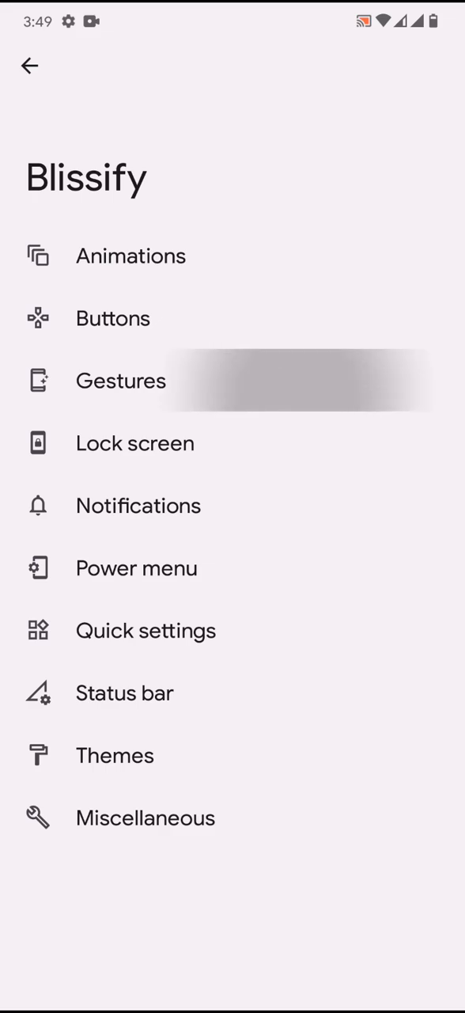
click(121, 379)
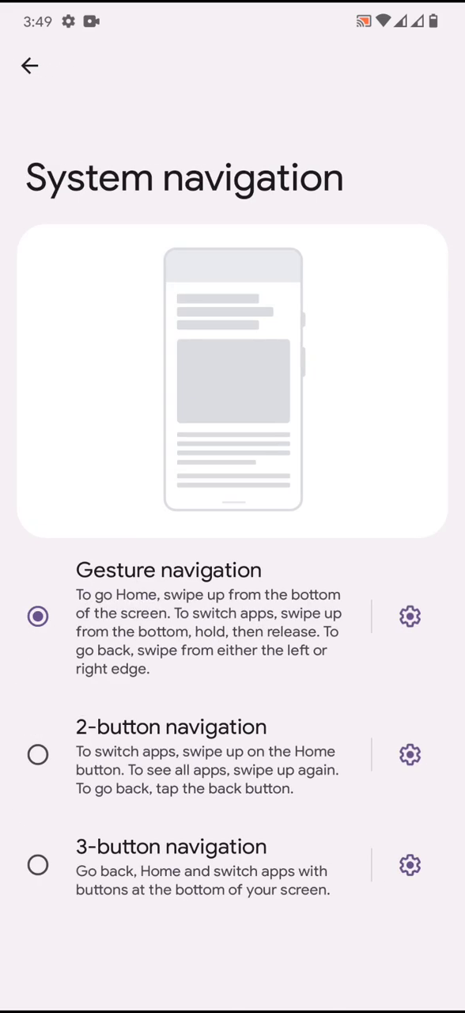
click(410, 617)
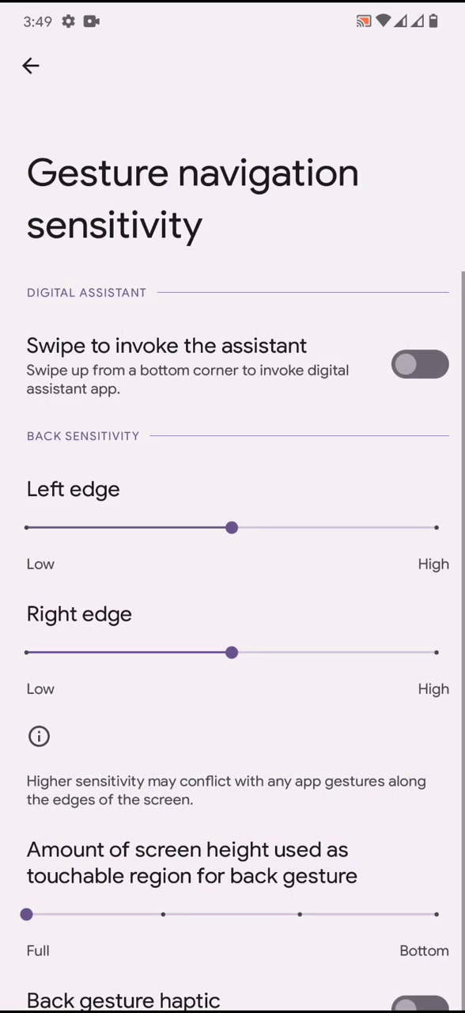
scroll(down, 3)
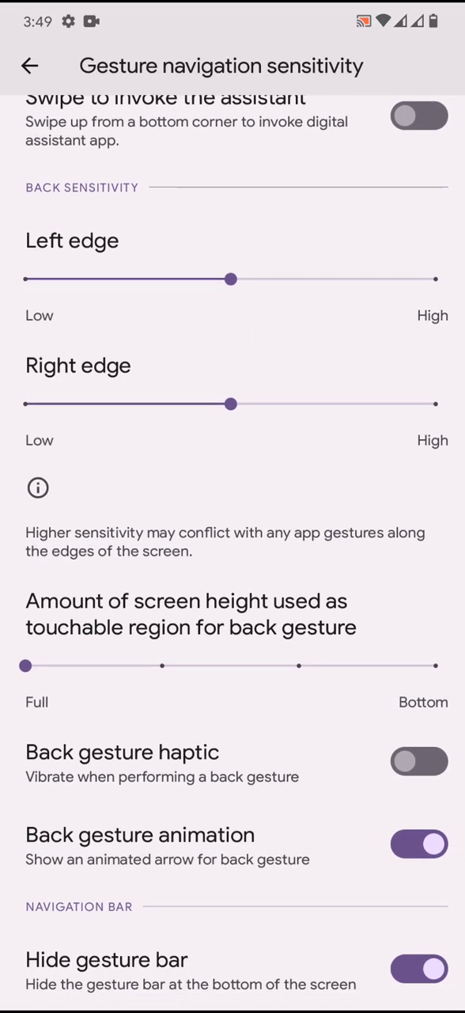
click(29, 66)
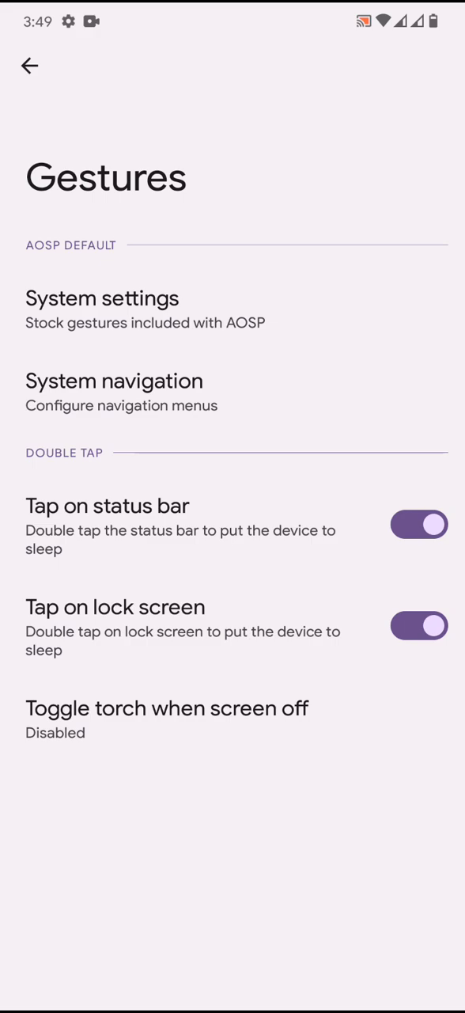
click(30, 67)
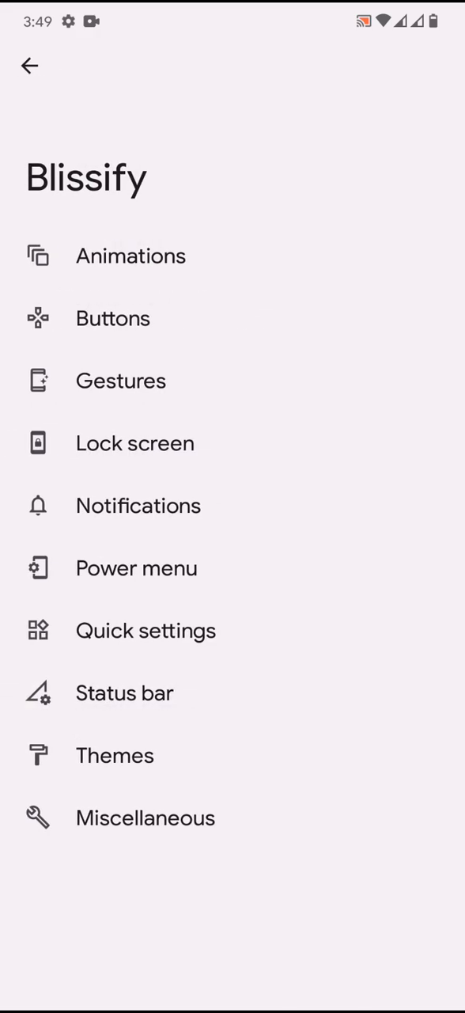
- Look through the Blissify notification customisation settings and return to the category list
click(138, 505)
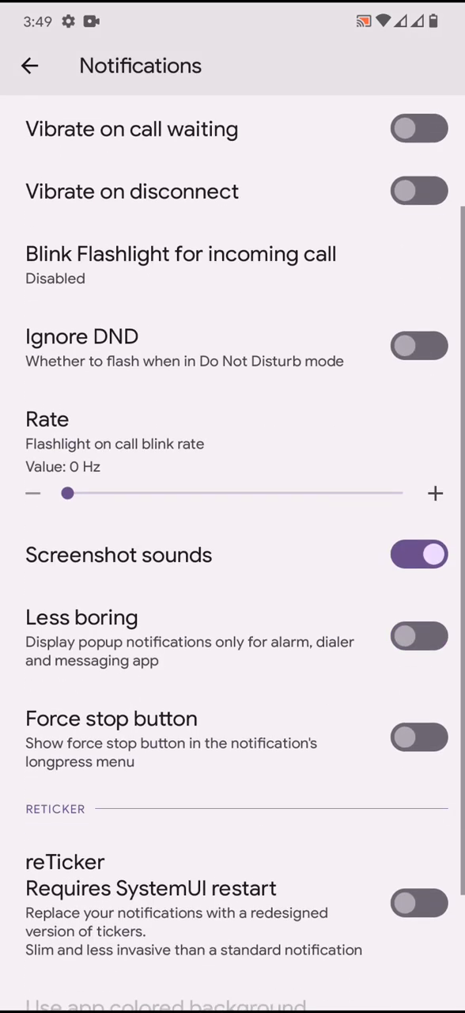
scroll(down, 3)
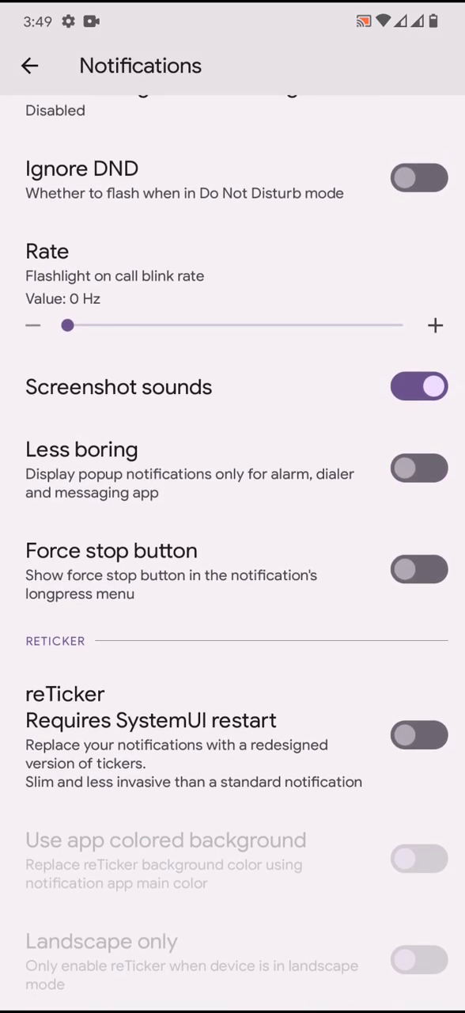
click(29, 67)
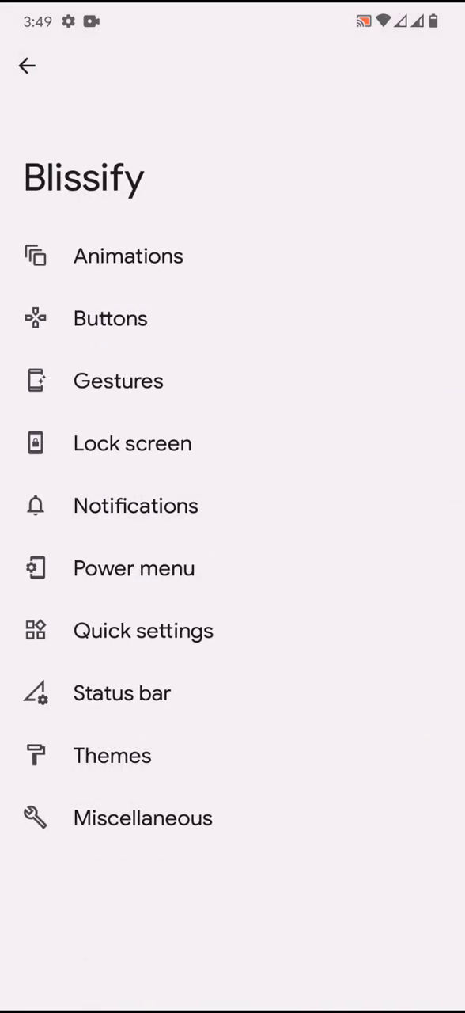
- Browse the quick settings and status bar customisation pages in Blissify
click(132, 566)
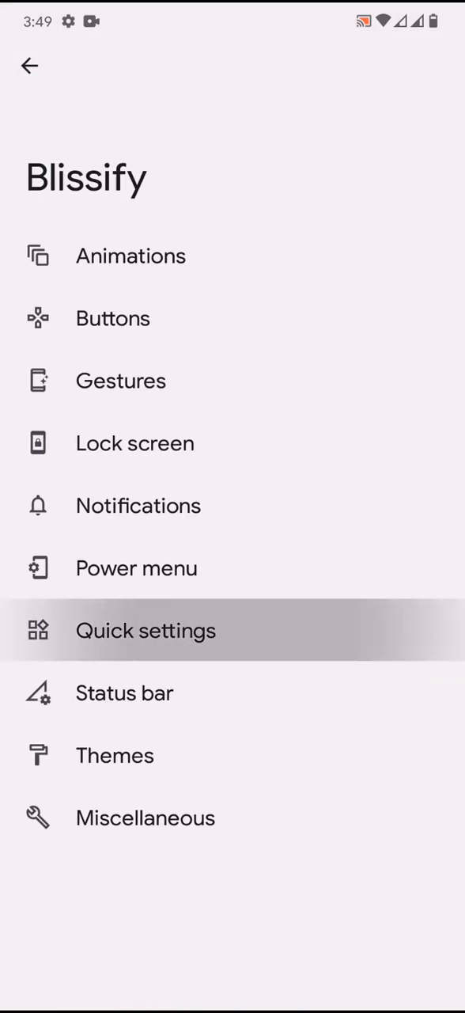
click(146, 630)
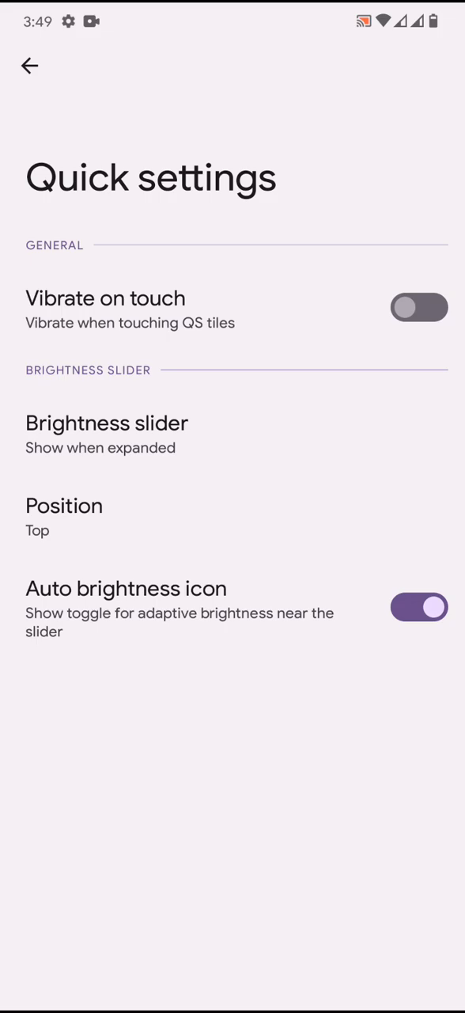
click(31, 67)
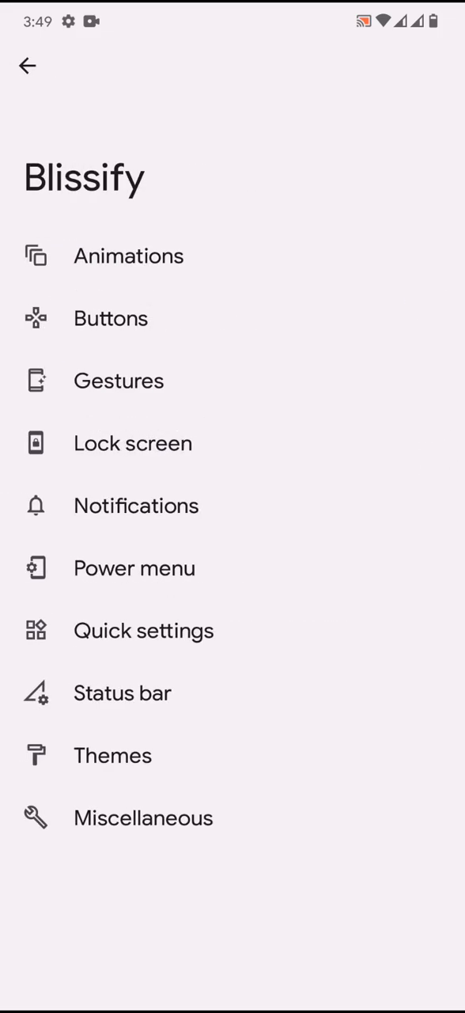
click(122, 694)
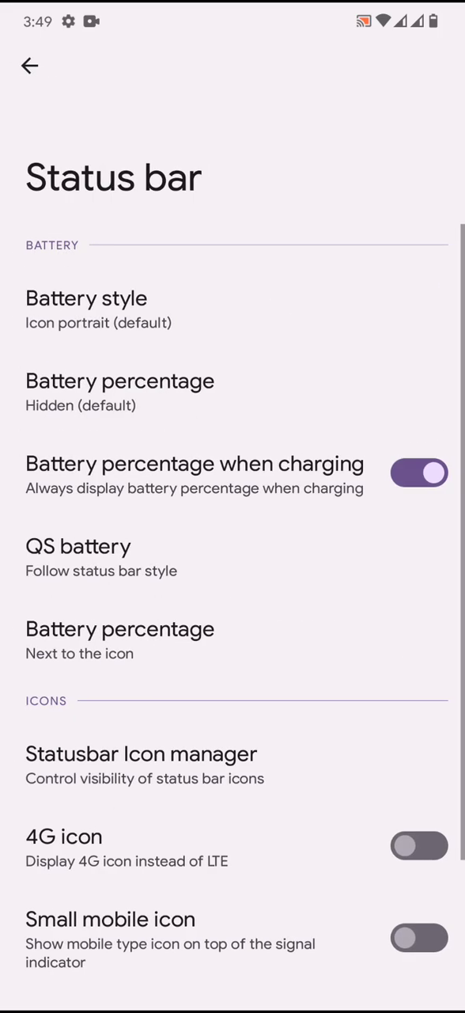
click(86, 298)
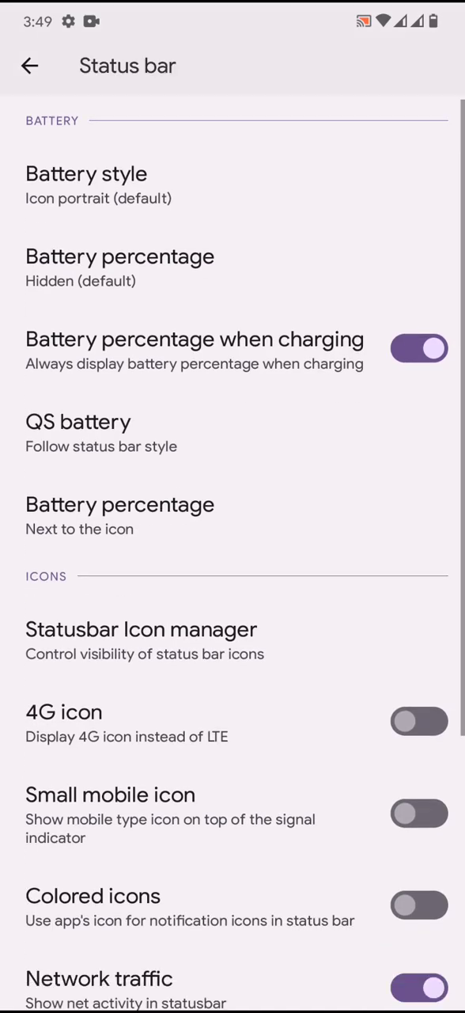
scroll(down, 3)
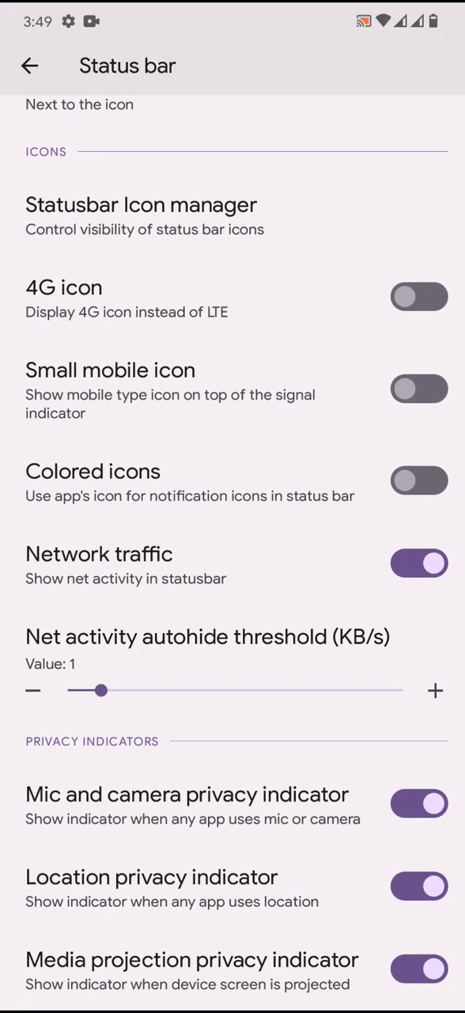
- Look through the theme font choices, icon packs and WiFi icon styles, returning to the Blissify list
click(28, 66)
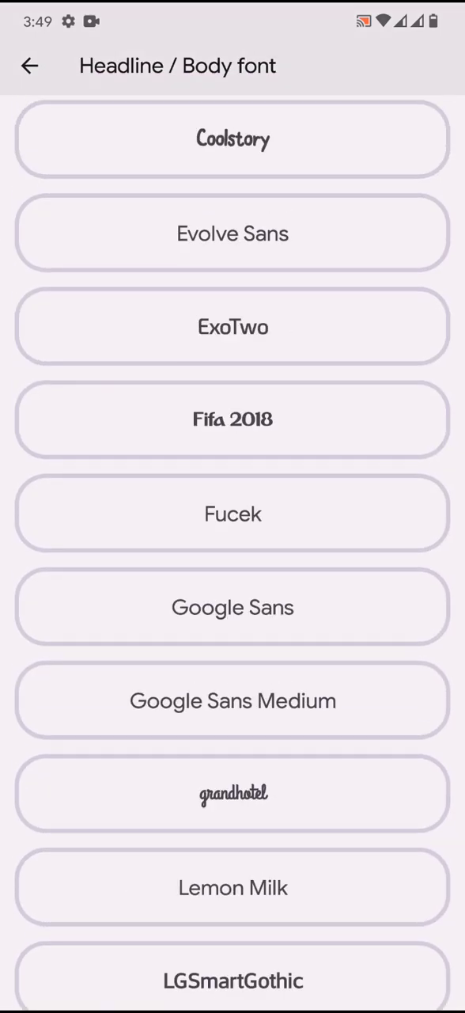
scroll(down, 3)
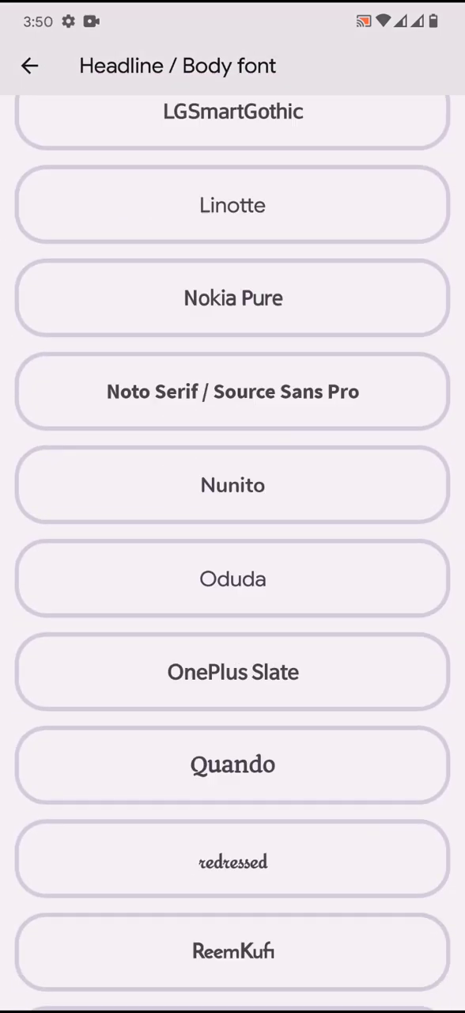
scroll(down, 3)
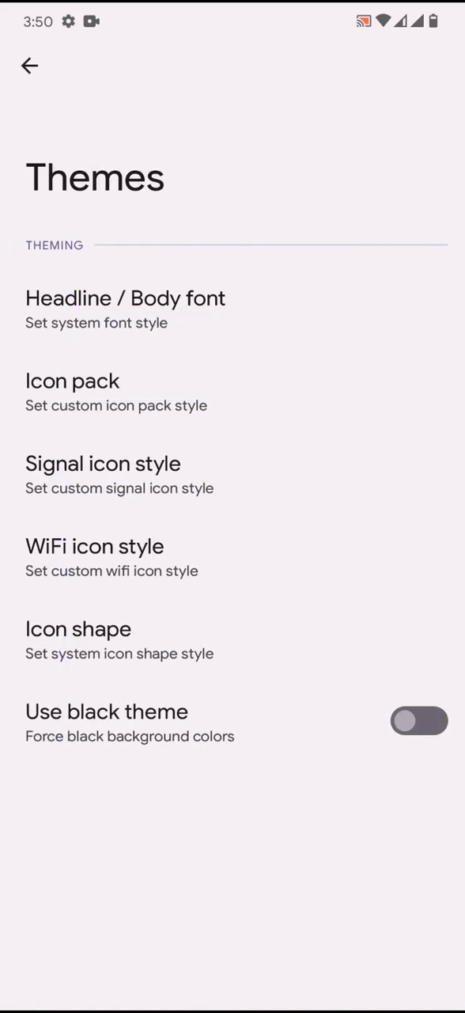
click(72, 380)
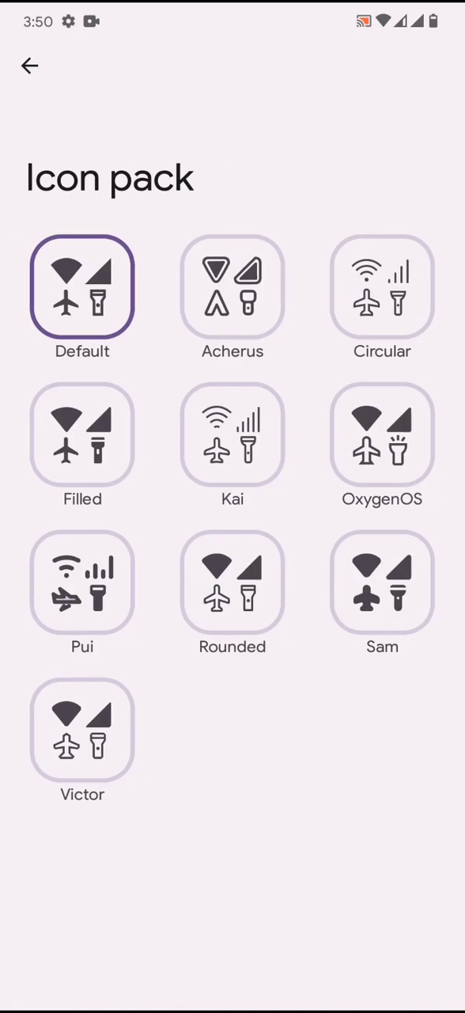
click(30, 66)
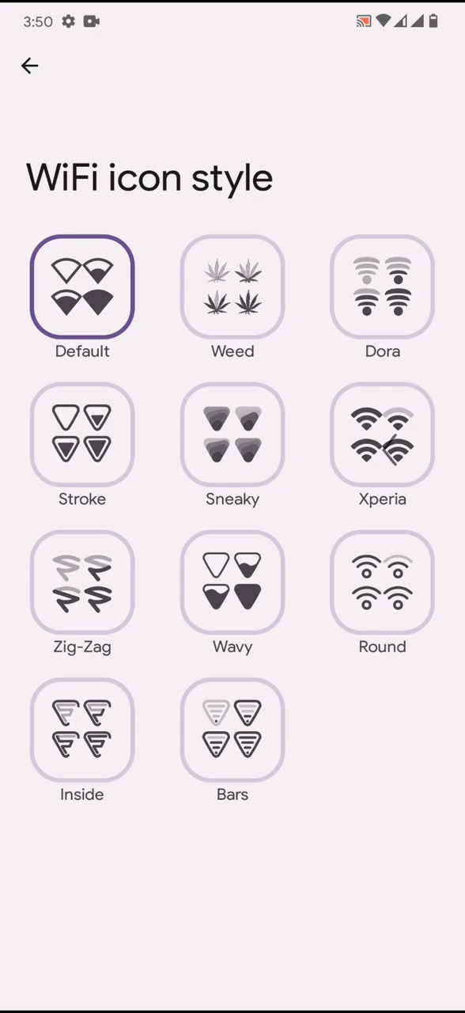
click(30, 67)
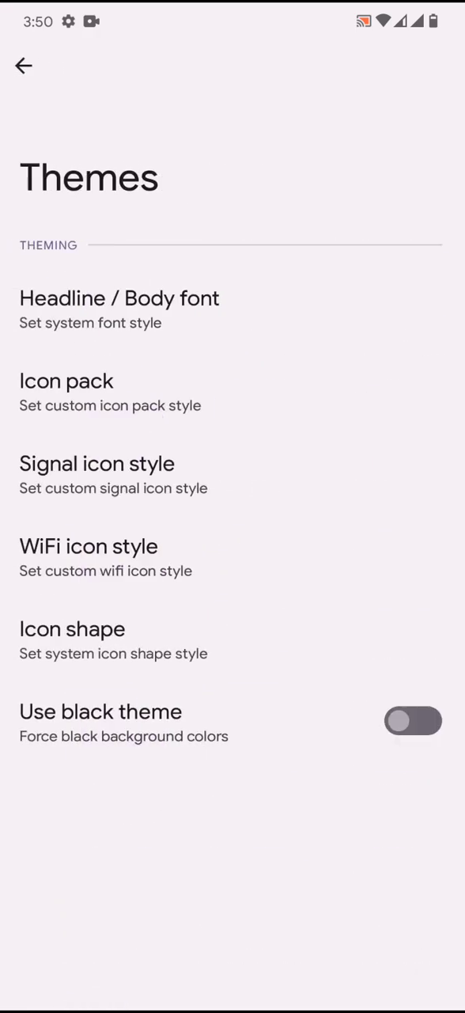
click(23, 67)
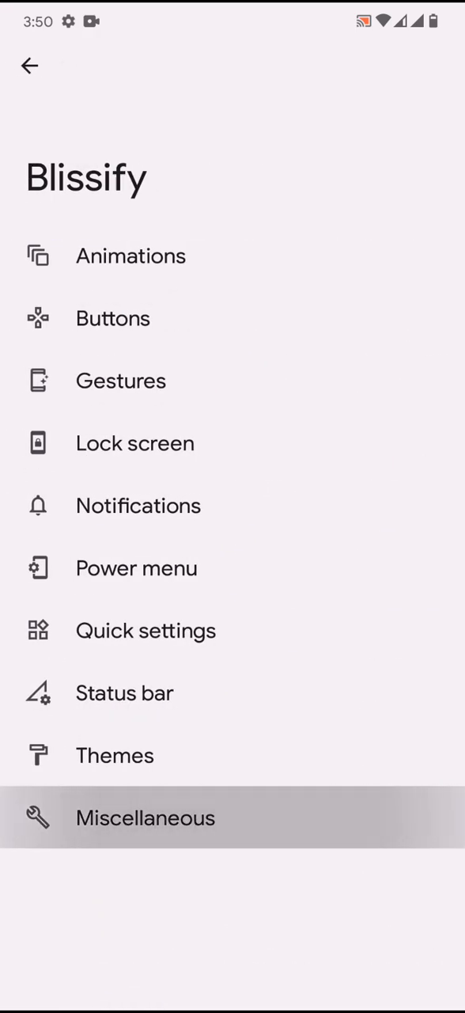
- View the Miscellaneous customizations and return to the main Settings list
click(146, 817)
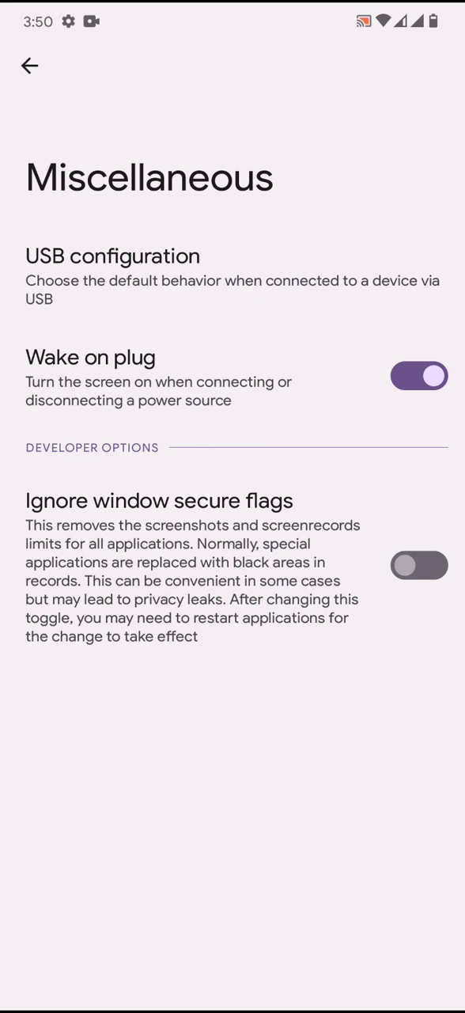
click(28, 66)
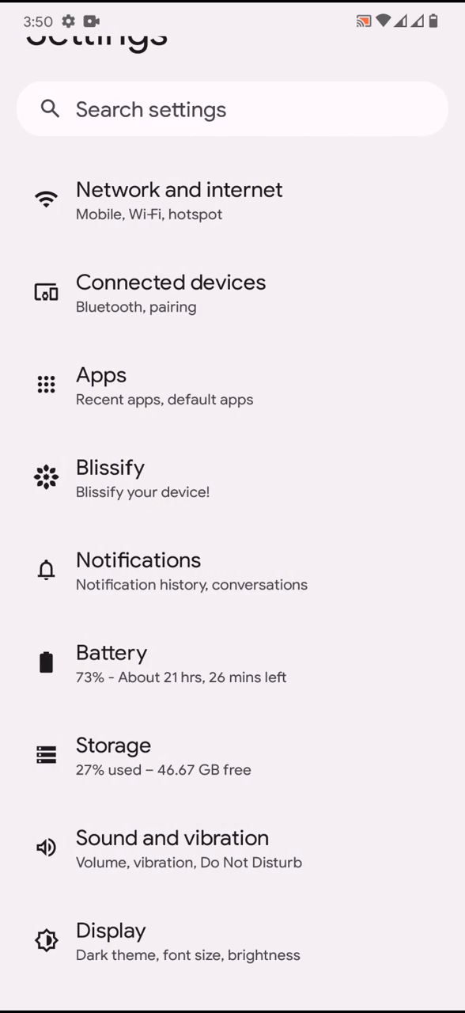
scroll(down, 3)
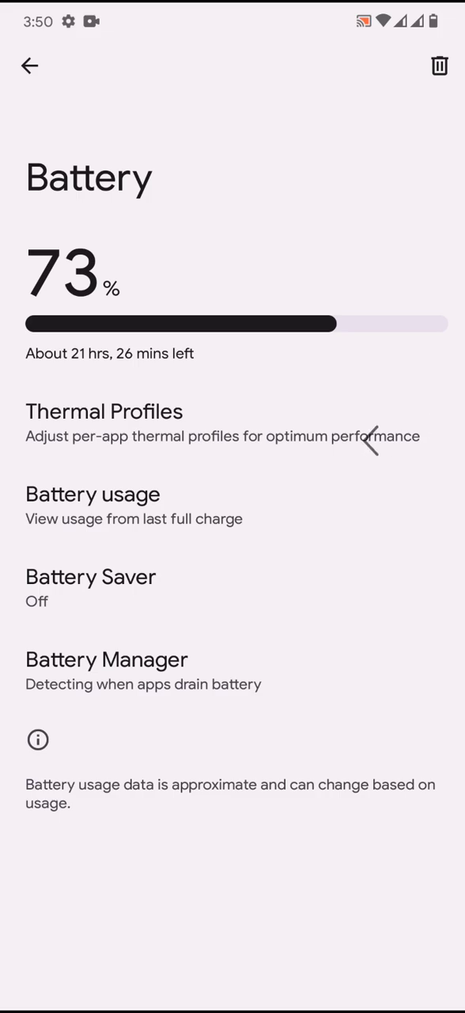
click(28, 66)
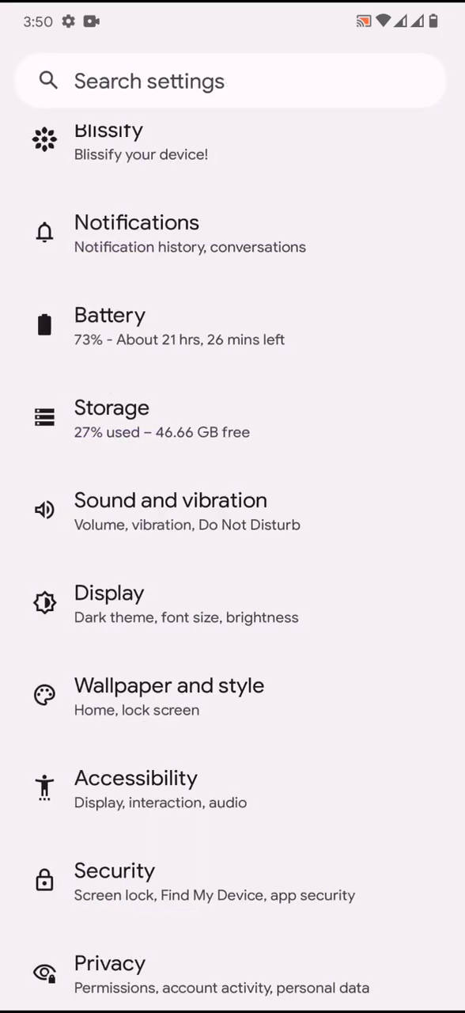
scroll(down, 3)
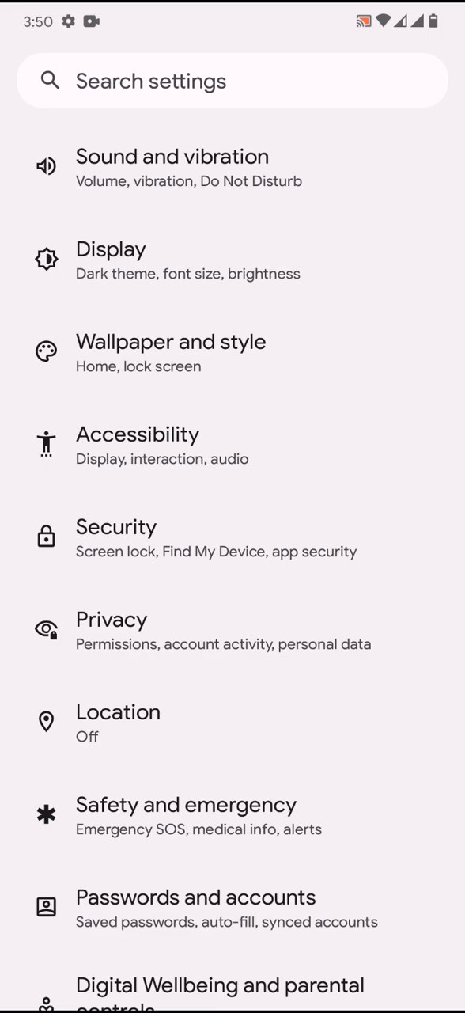
scroll(down, 3)
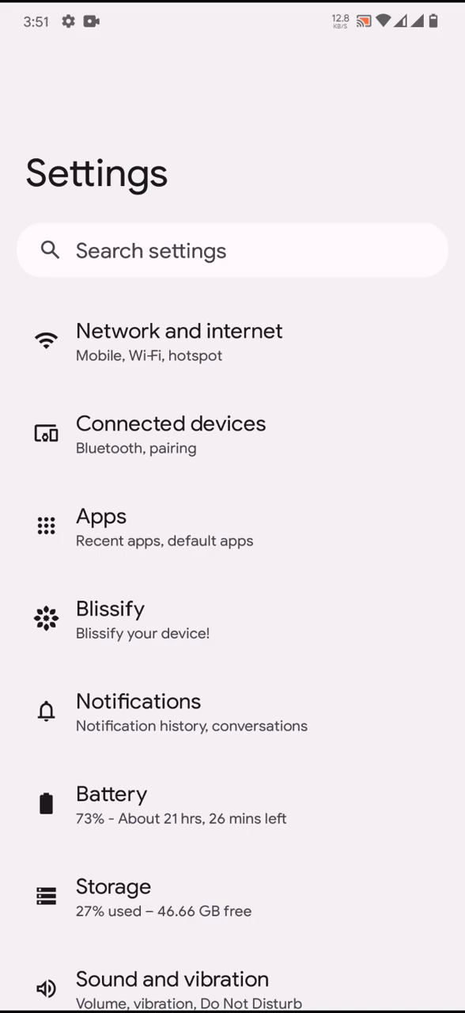
scroll(down, 3)
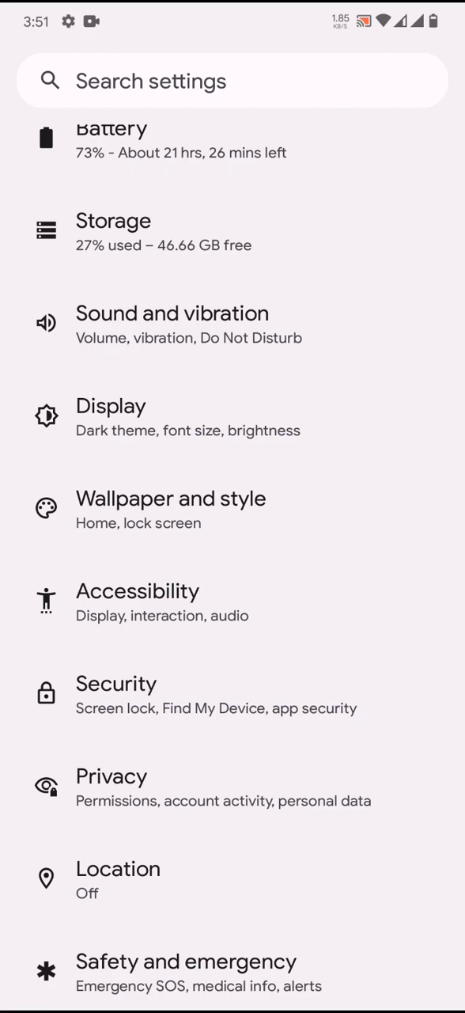
scroll(down, 3)
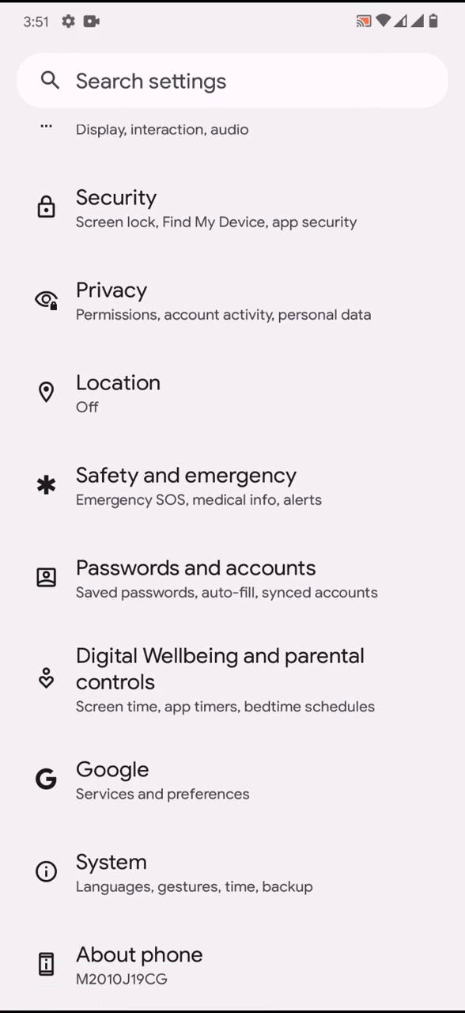
click(111, 861)
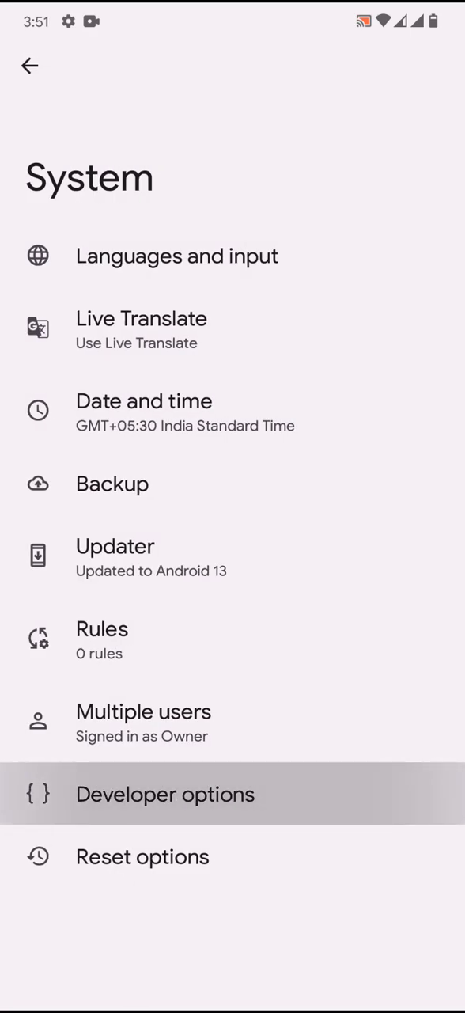
click(164, 795)
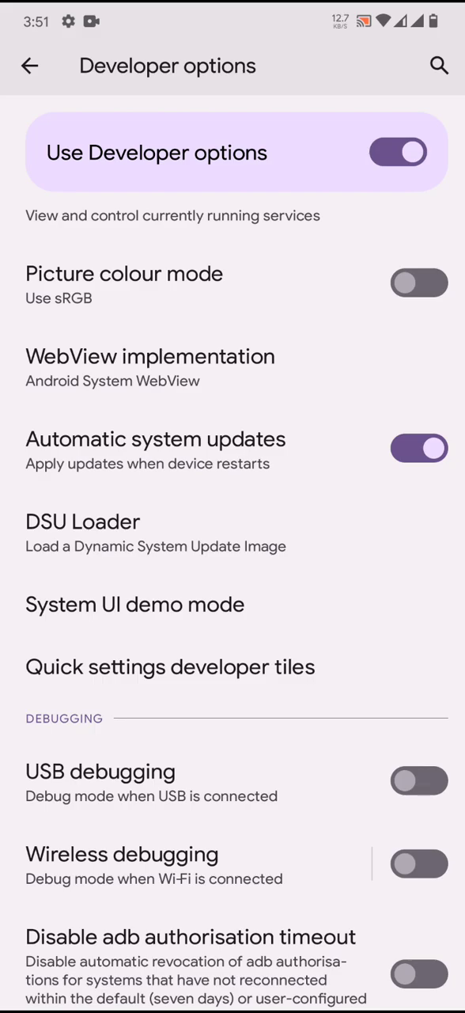
click(28, 67)
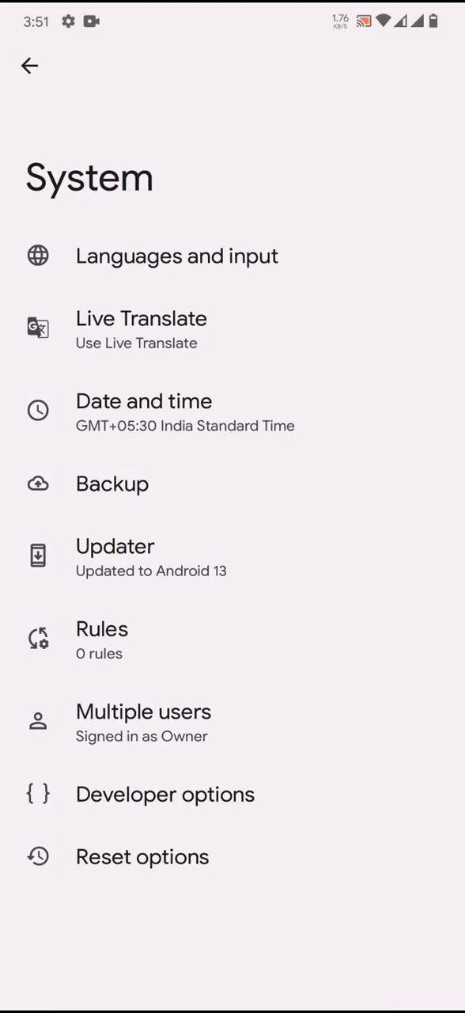
click(28, 67)
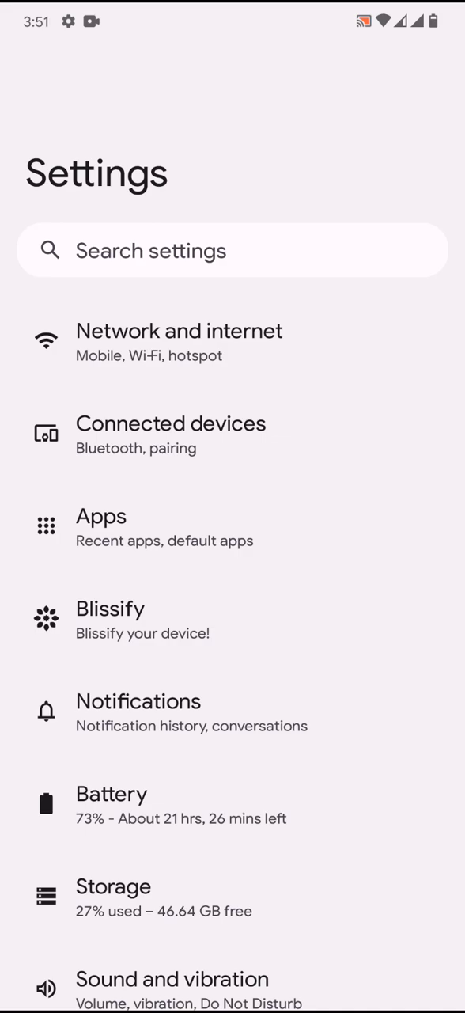